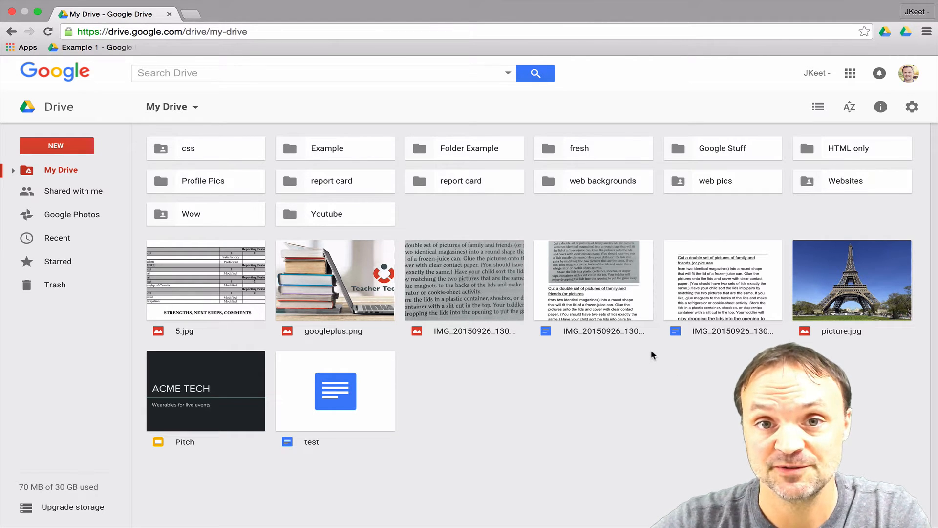
mouse_move(625, 364)
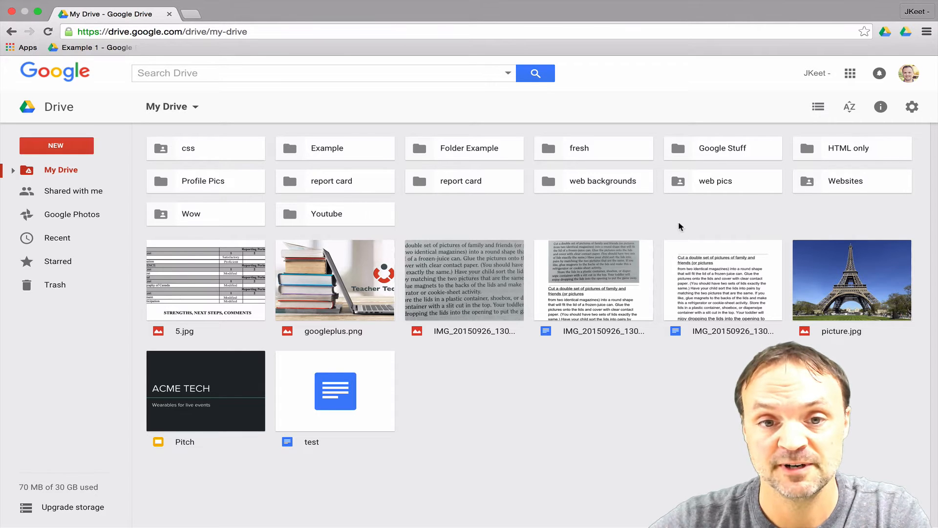
mouse_move(597, 223)
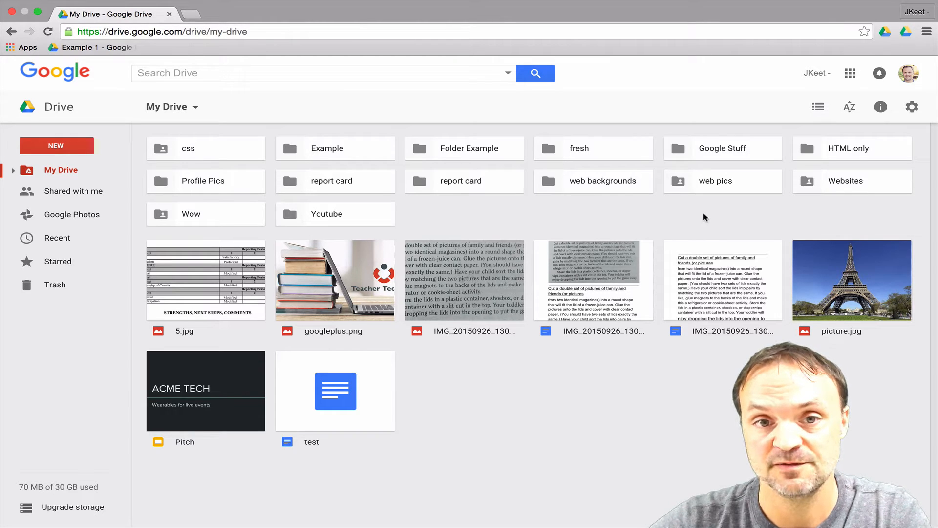
mouse_move(817, 106)
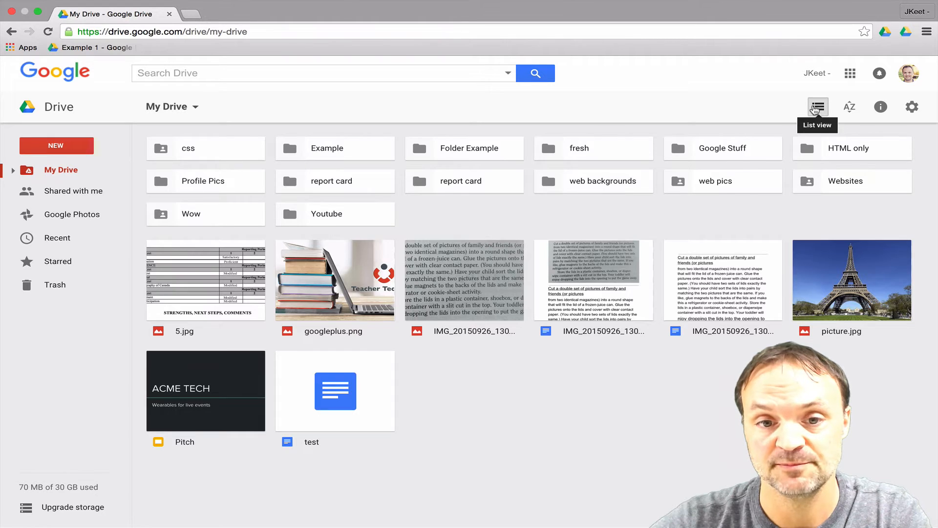
Switch My Drive to list view showing owner, last modified and file size
click(818, 106)
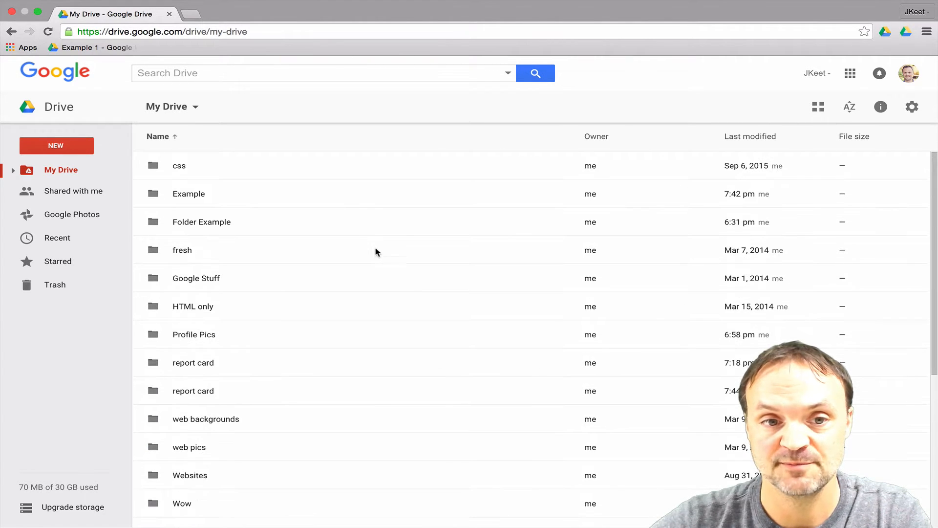
mouse_move(369, 266)
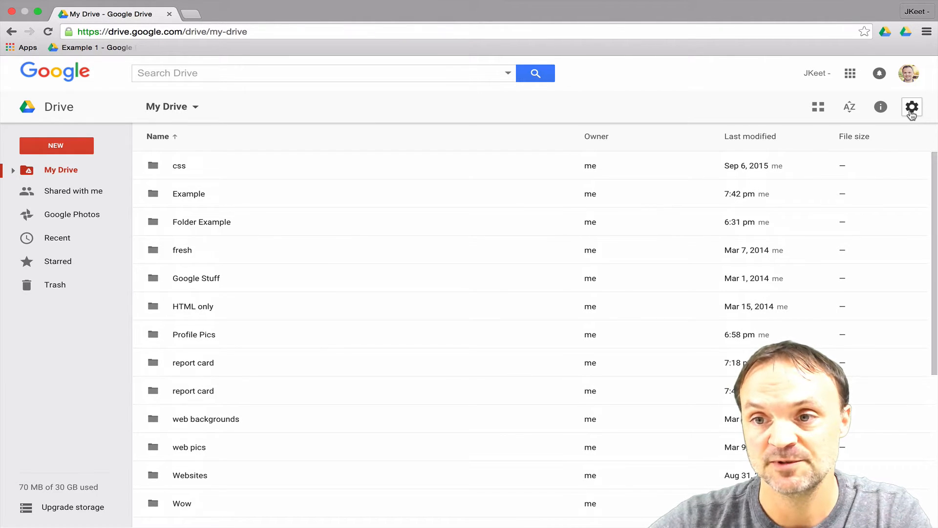
Set Drive's display density to Compact in Settings and confirm with Done
click(913, 106)
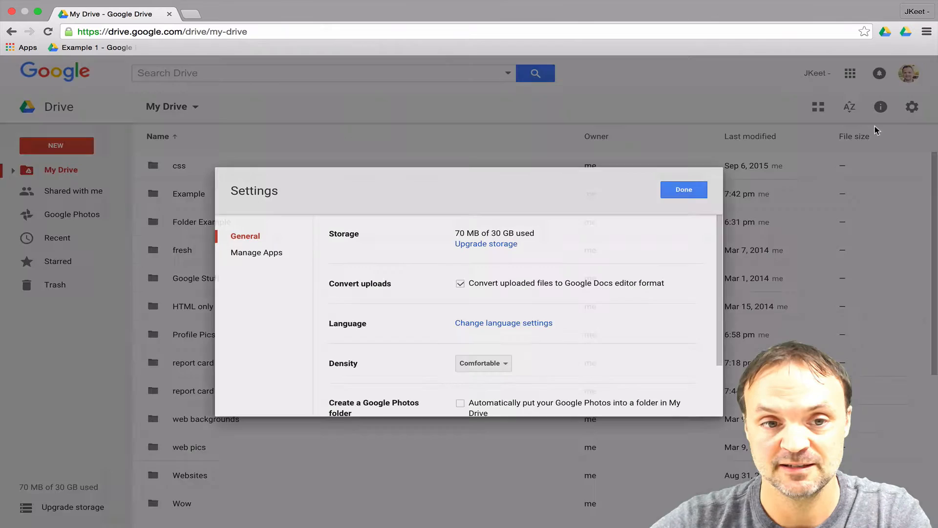
scroll(down, 3)
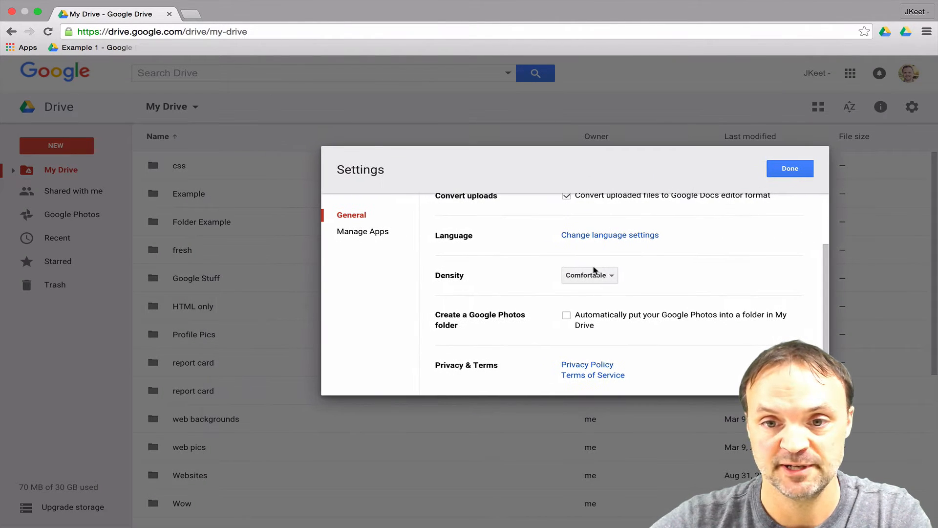
click(589, 275)
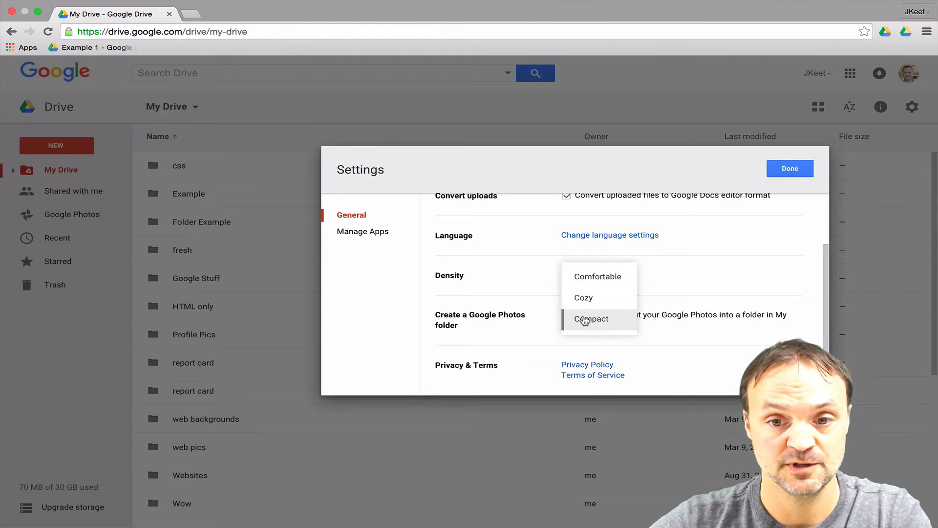
click(590, 319)
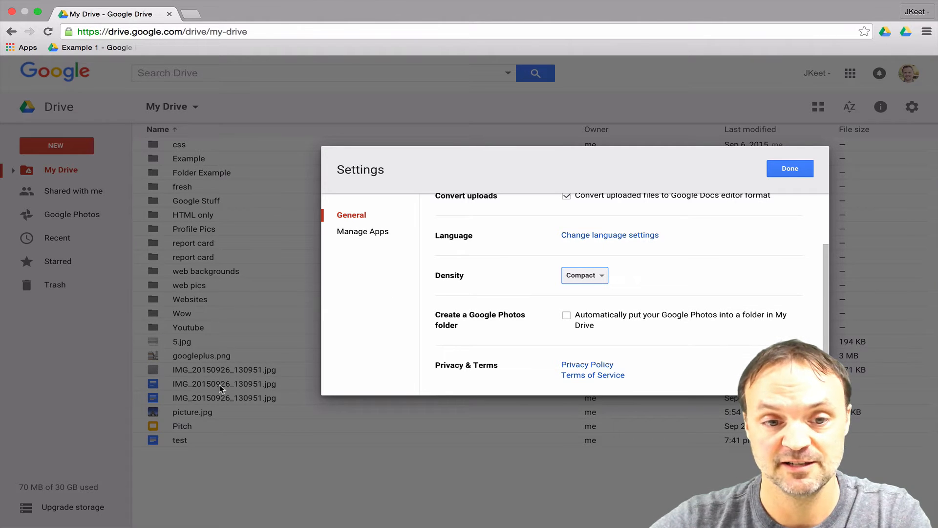
click(790, 169)
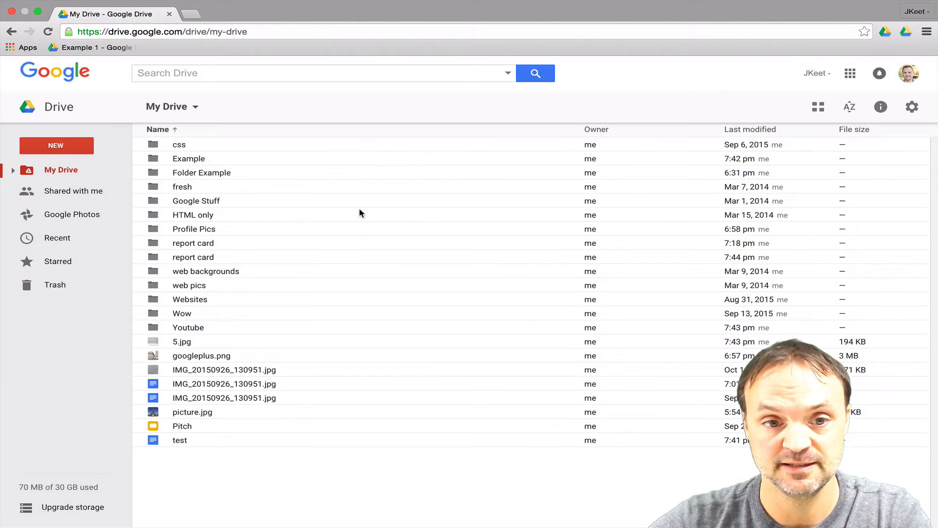
mouse_move(240, 182)
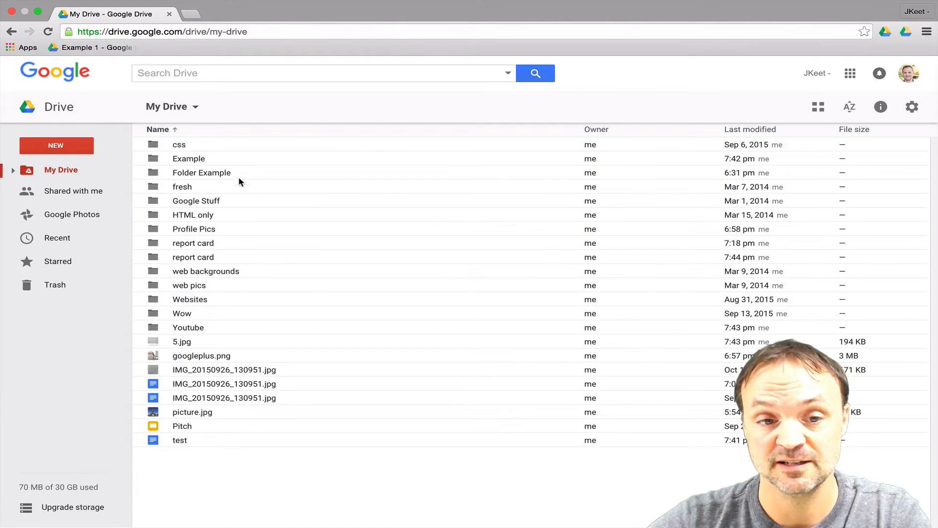
mouse_move(238, 355)
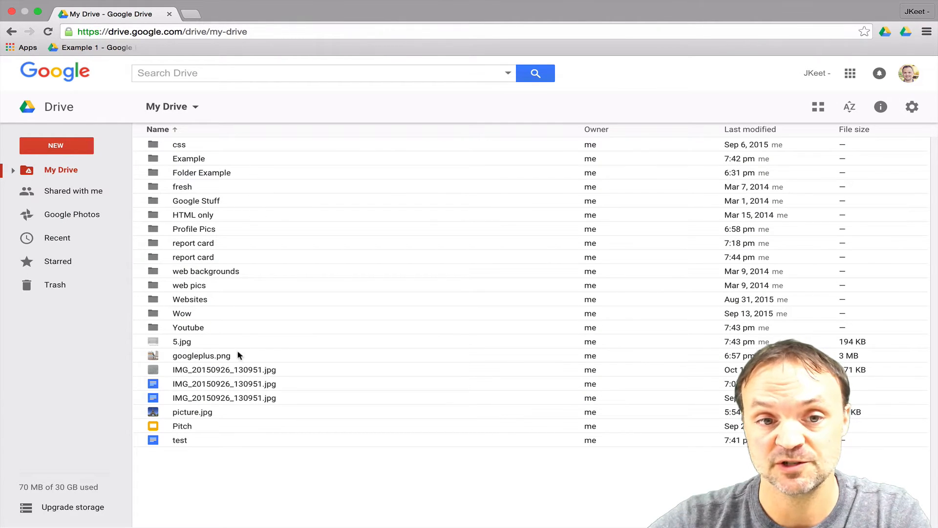
mouse_move(299, 258)
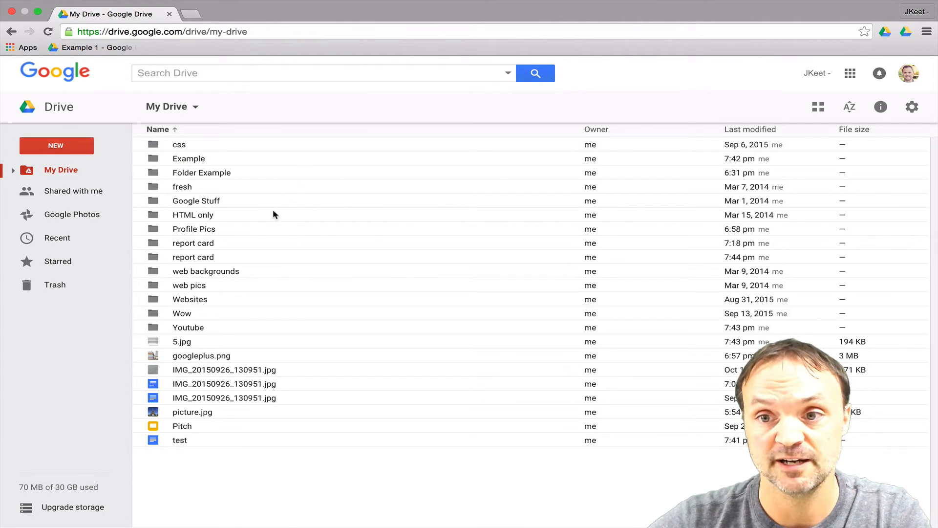
Switch My Drive back to grid view with thumbnail tiles
click(818, 106)
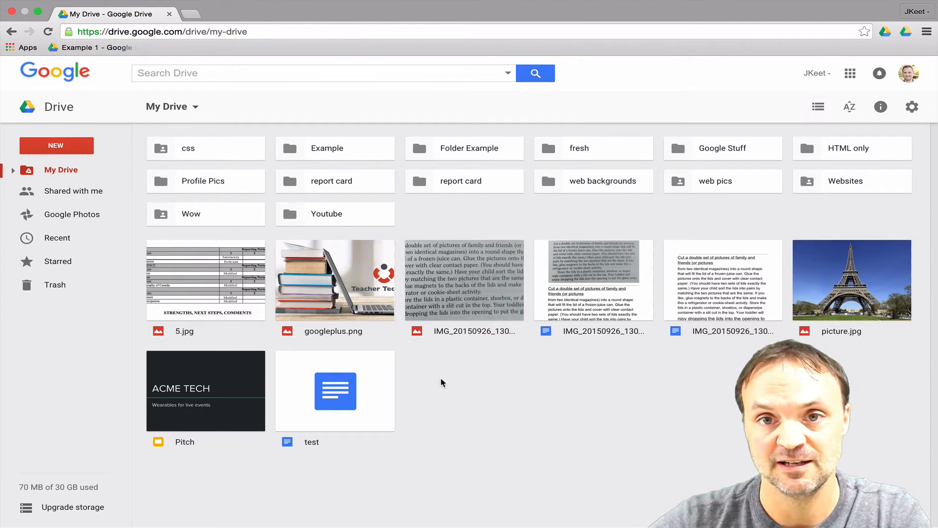
mouse_move(76, 238)
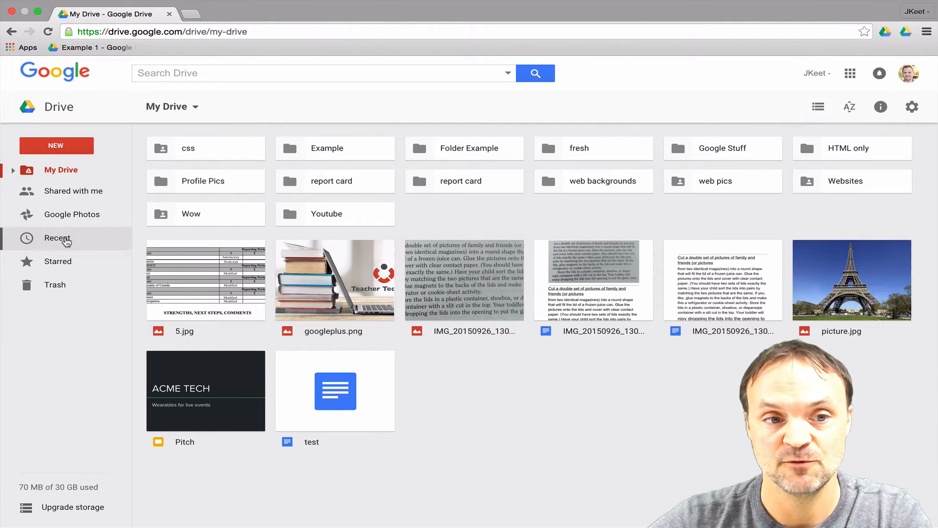
click(58, 237)
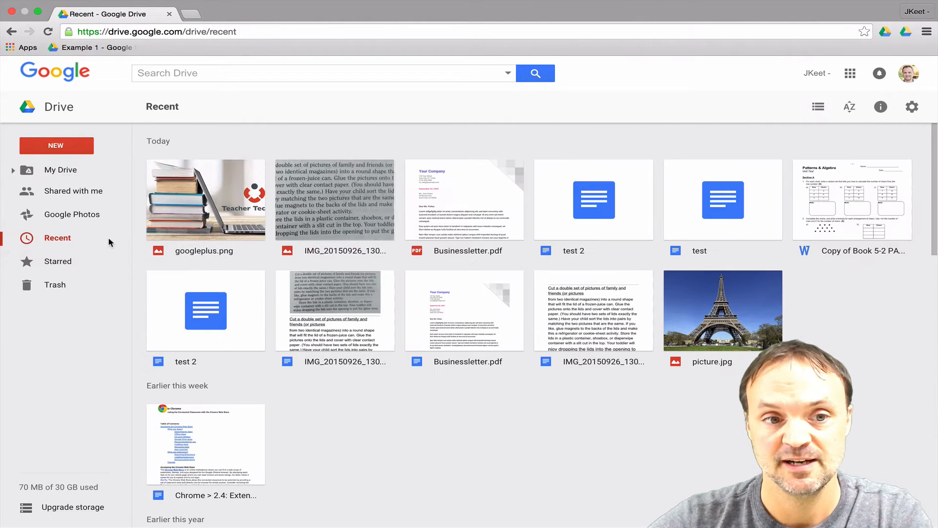
mouse_move(505, 404)
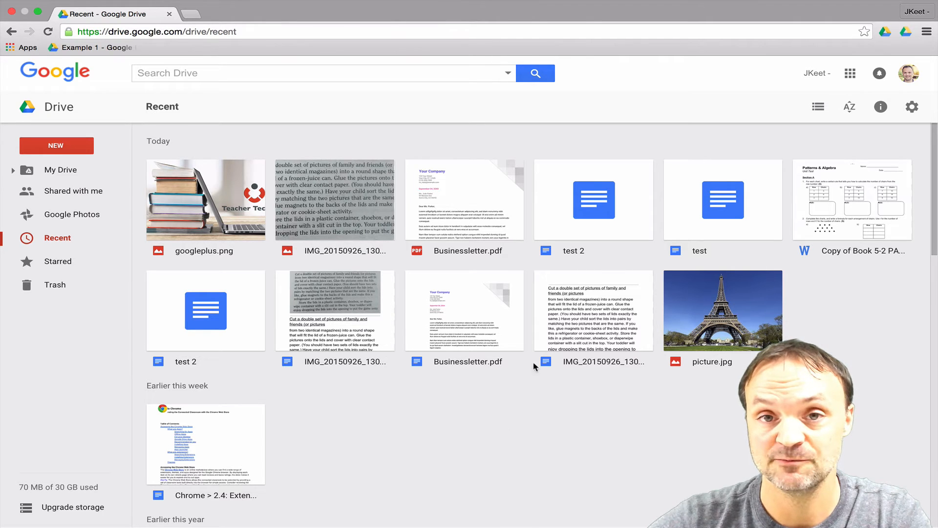
mouse_move(341, 222)
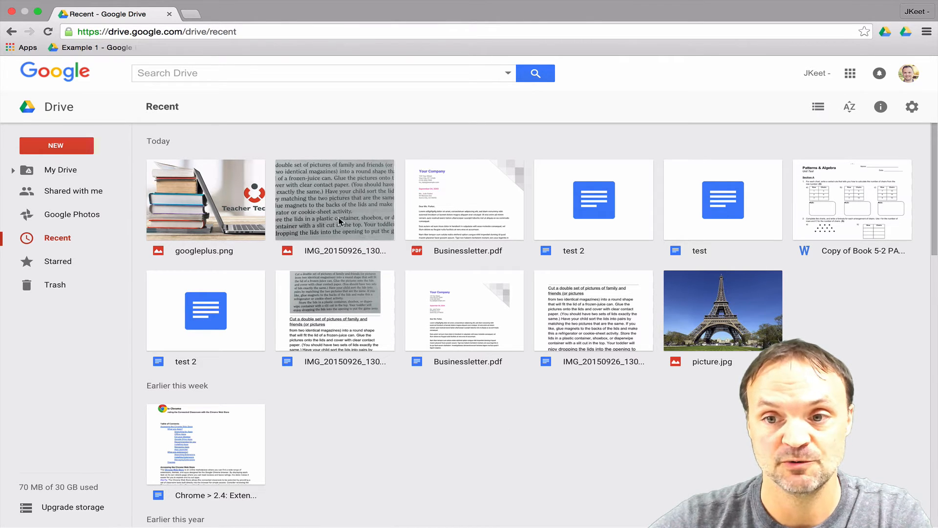
click(57, 261)
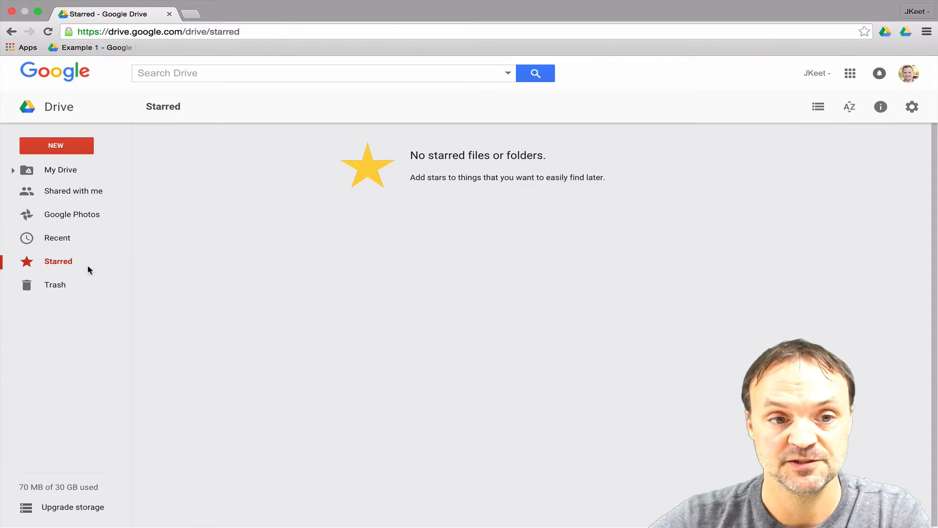
mouse_move(266, 214)
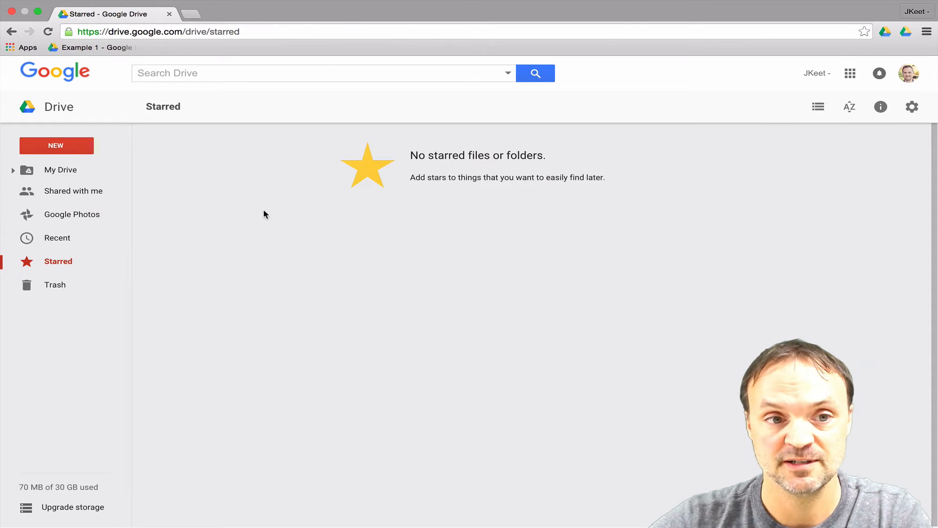
click(60, 169)
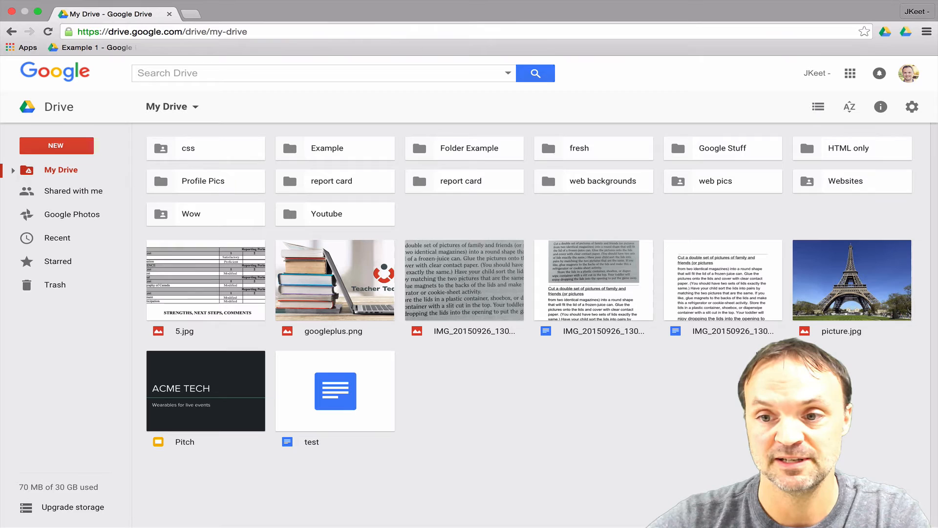
Star picture.jpg and show the Starred page where it is the only item
click(852, 279)
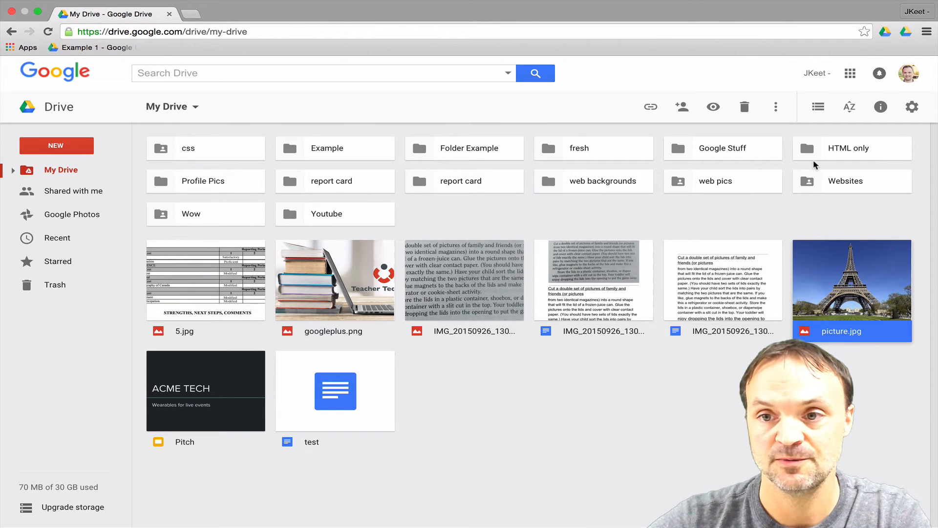
click(775, 106)
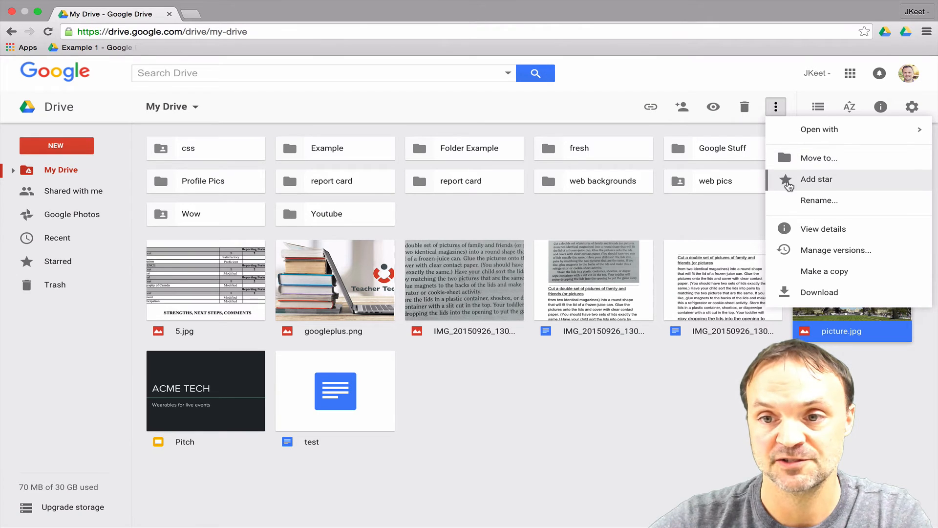
click(817, 179)
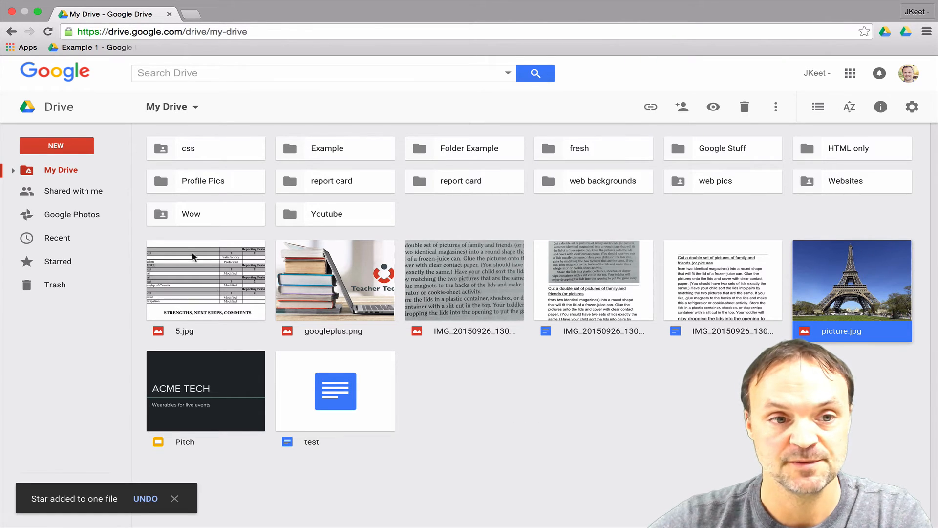
click(58, 262)
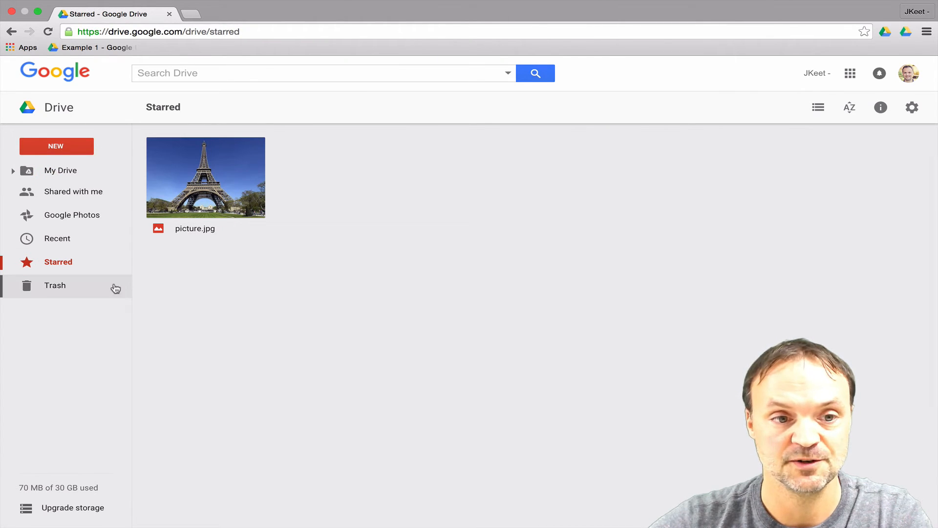
mouse_move(65, 170)
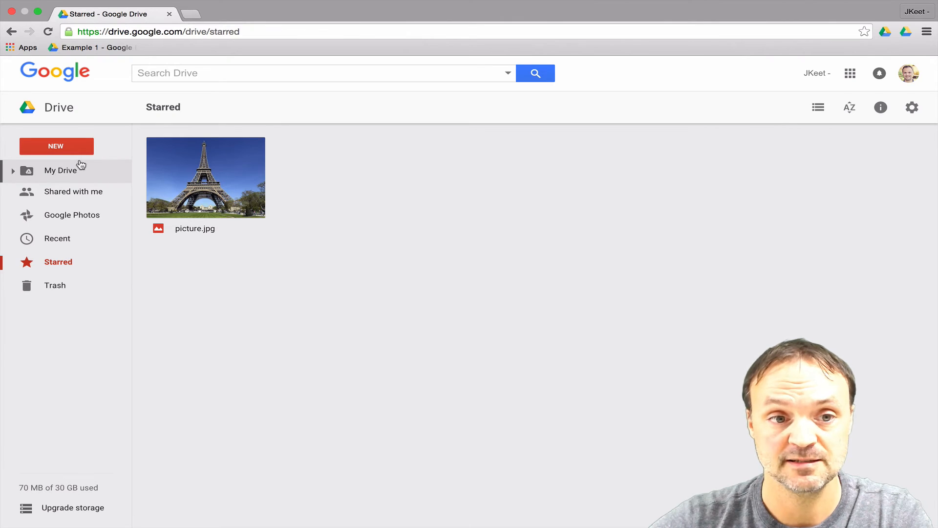
Return to My Drive and move googleplus.png to the trash
click(61, 170)
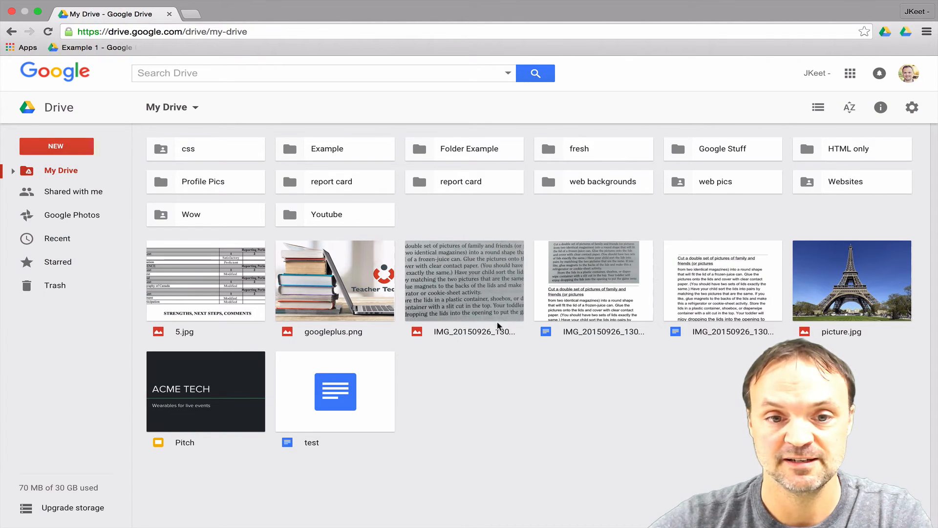
click(335, 281)
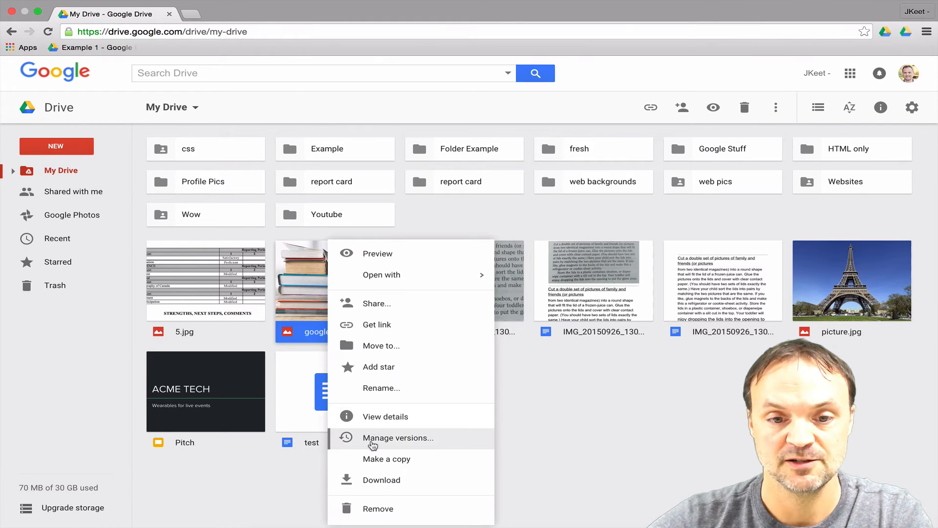
click(377, 508)
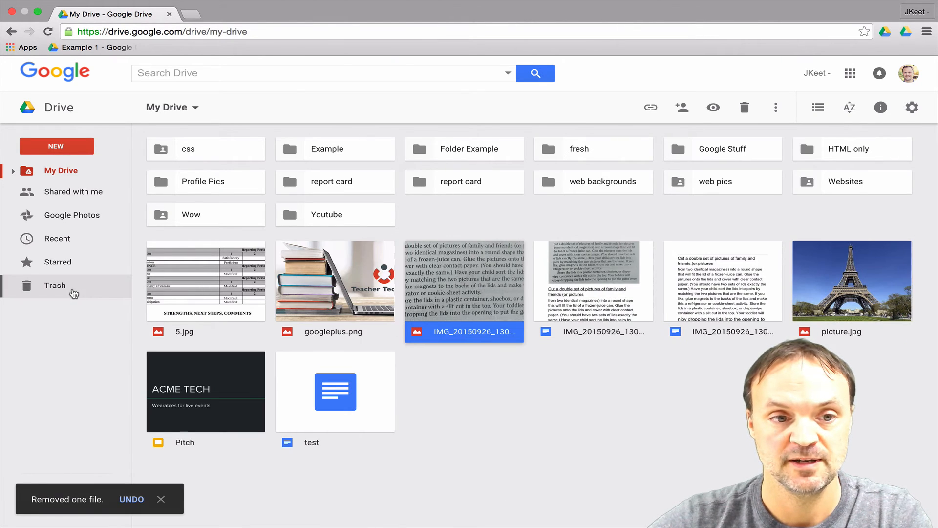
Restore googleplus.png from the Trash and return to My Drive
click(55, 285)
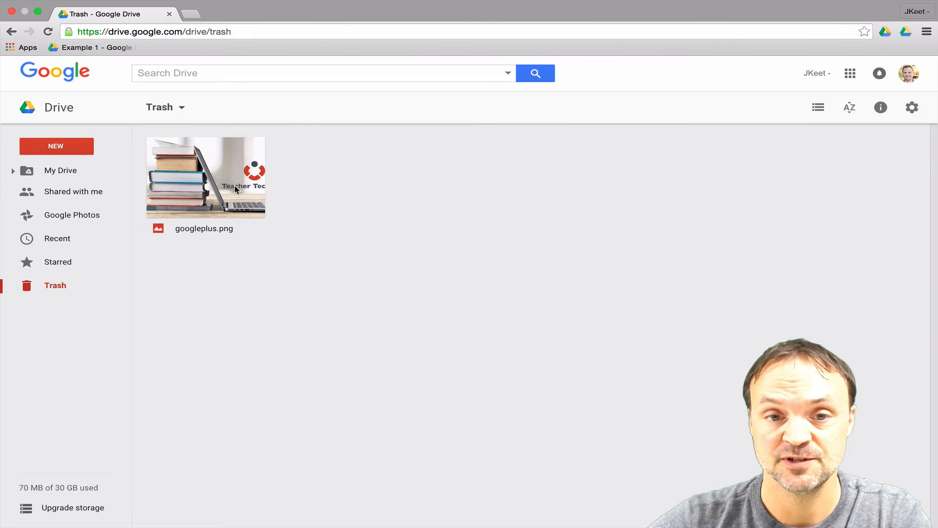
mouse_move(361, 222)
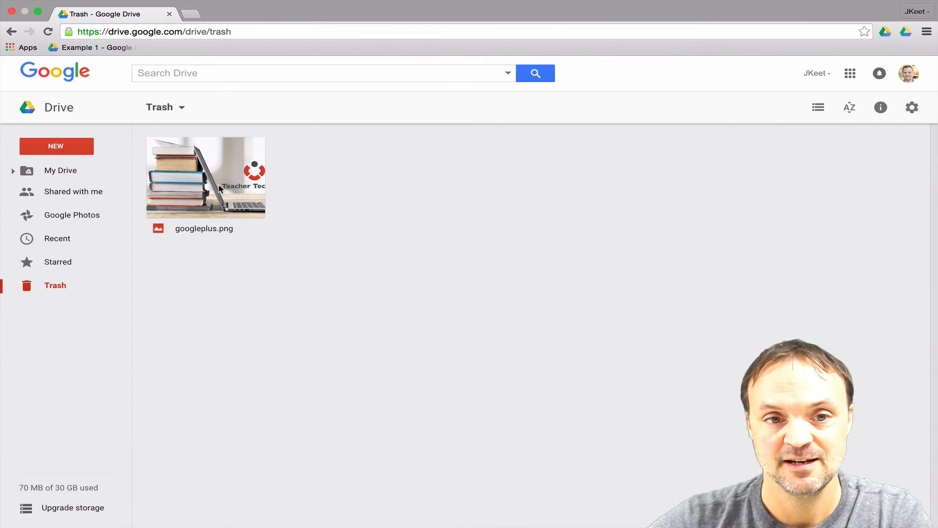
right_click(205, 177)
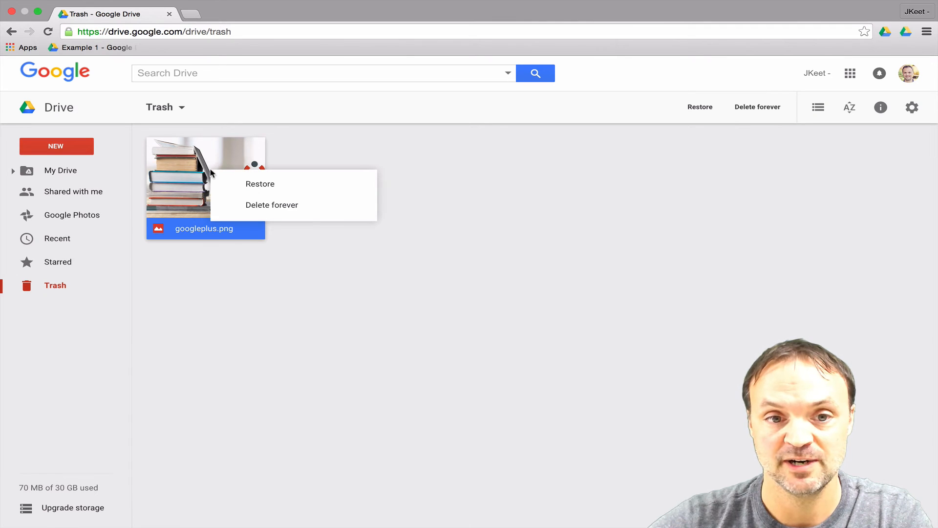
click(334, 160)
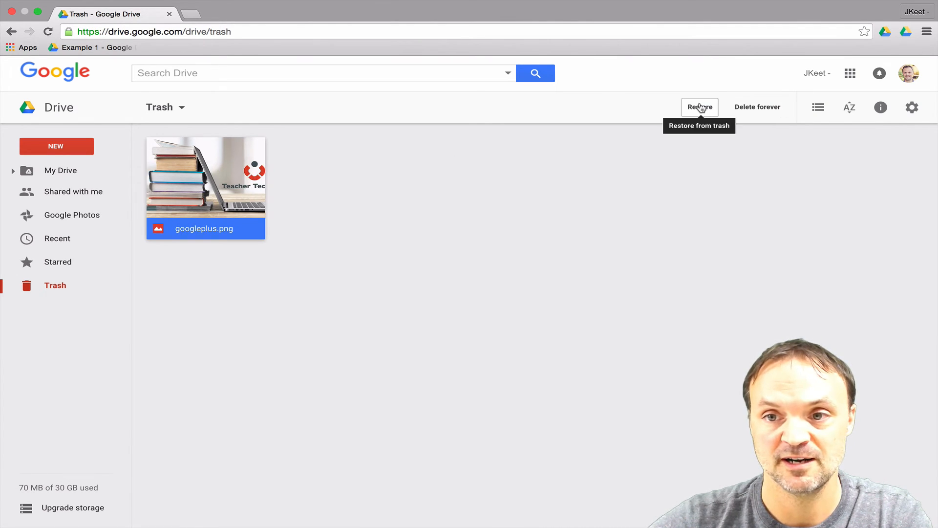
click(700, 107)
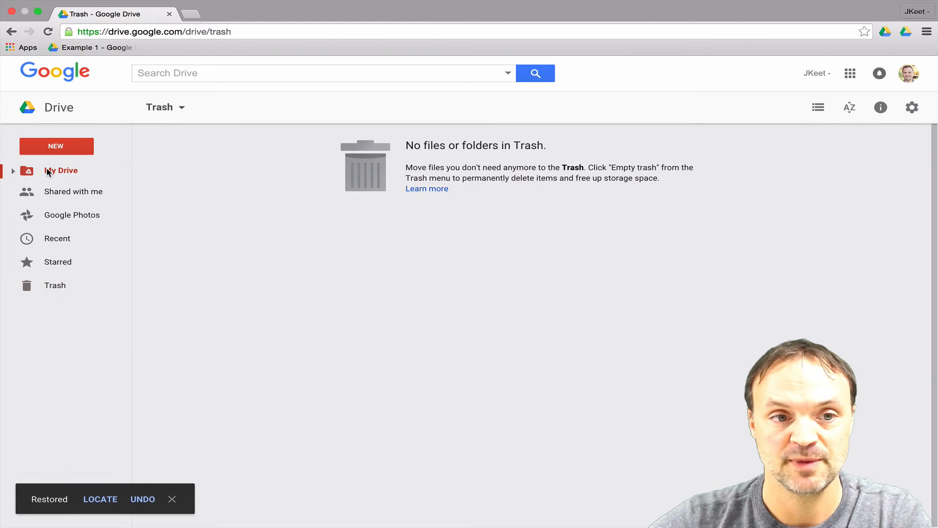
click(61, 170)
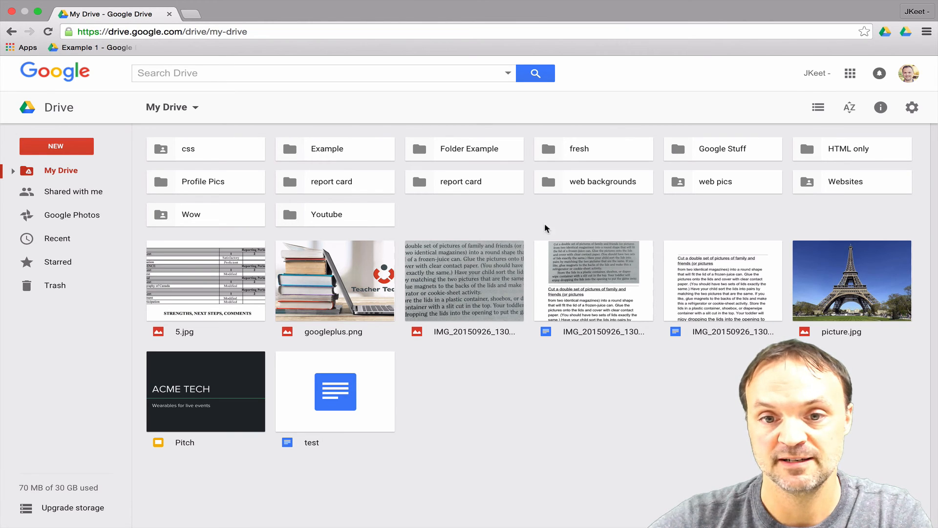
mouse_move(358, 271)
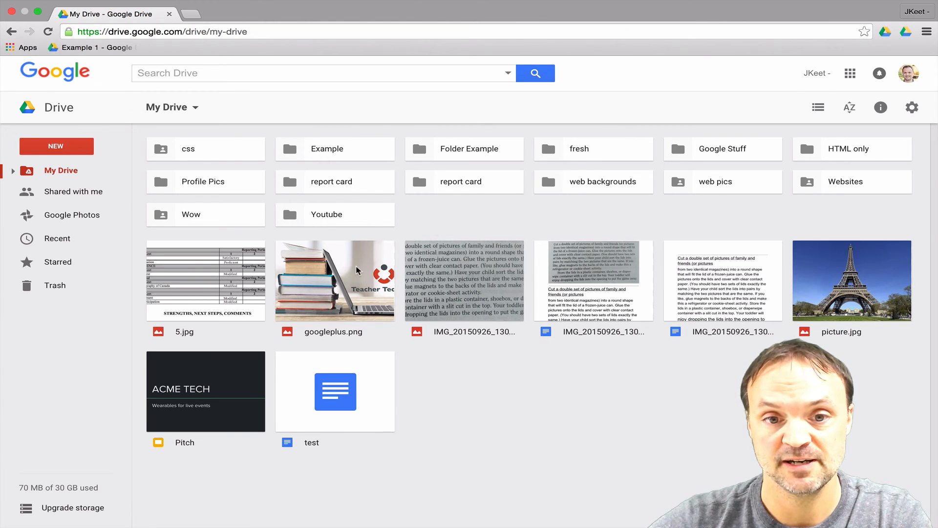
mouse_move(452, 271)
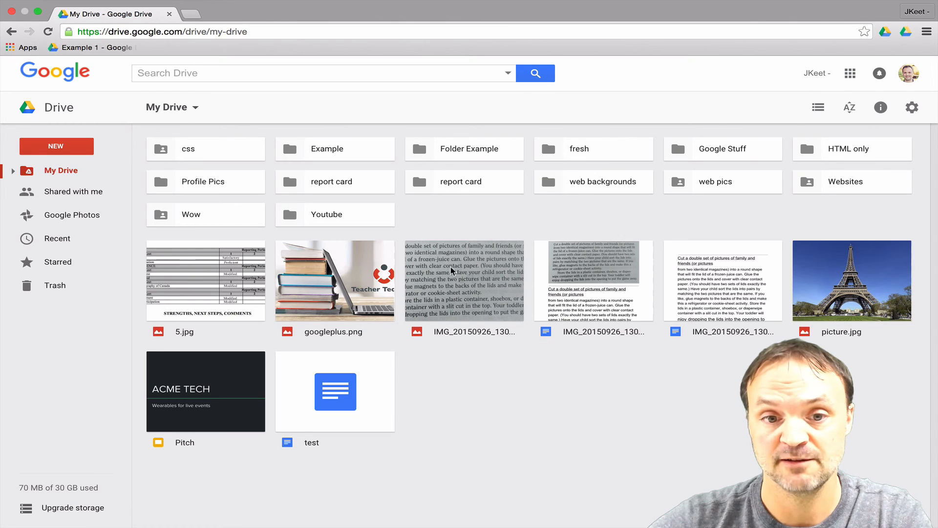
Show googleplus.png's activity and details in the side panel, then leave it on My Drive
click(334, 280)
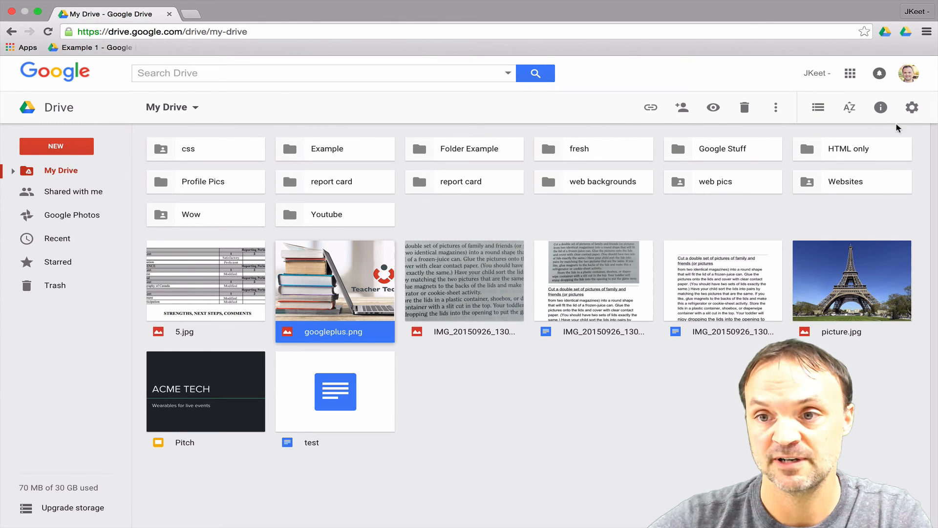
mouse_move(881, 107)
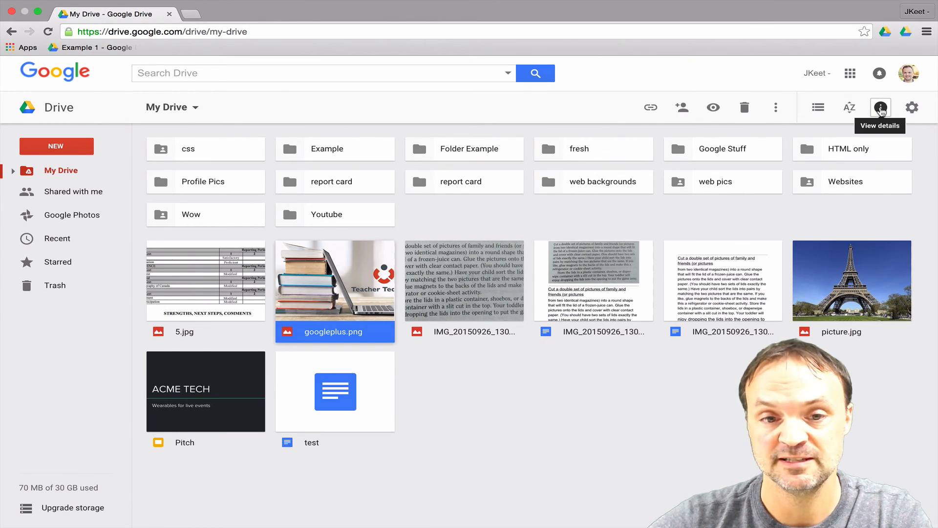
click(880, 108)
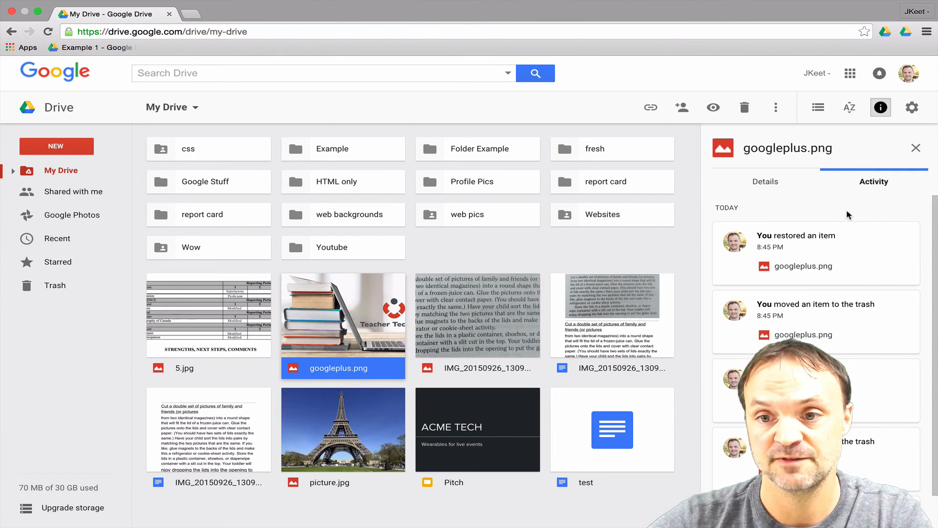
click(765, 182)
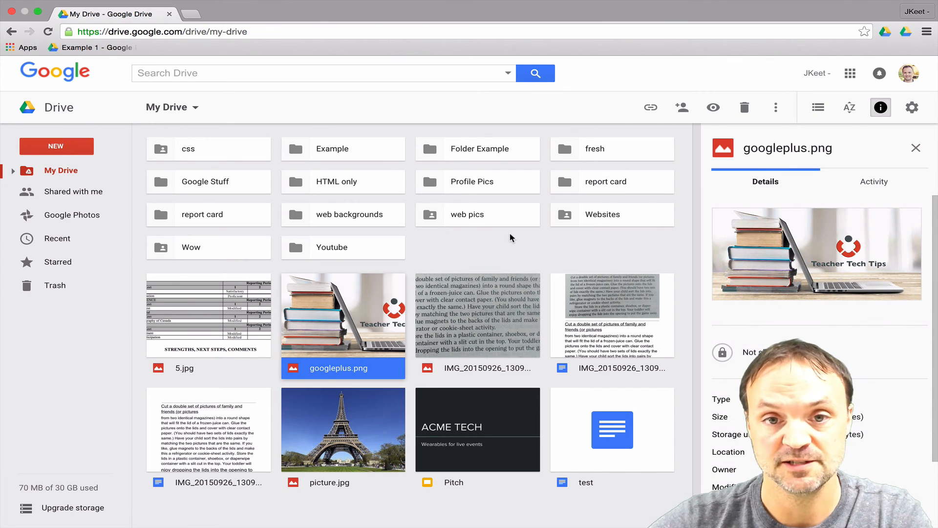
click(465, 257)
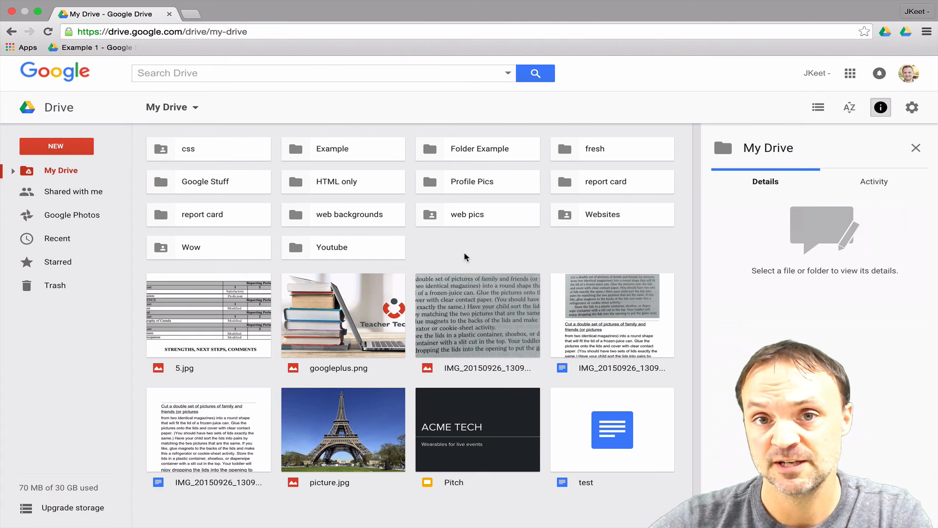
mouse_move(491, 254)
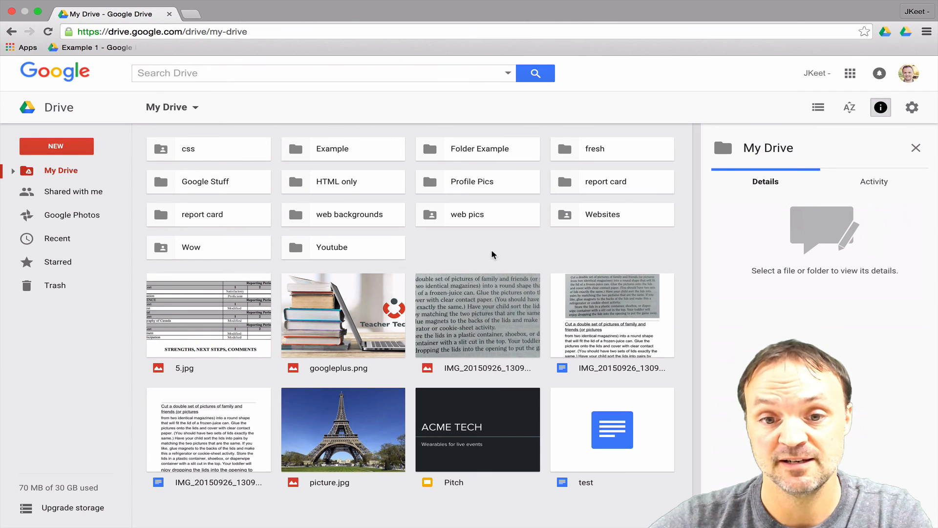
mouse_move(485, 252)
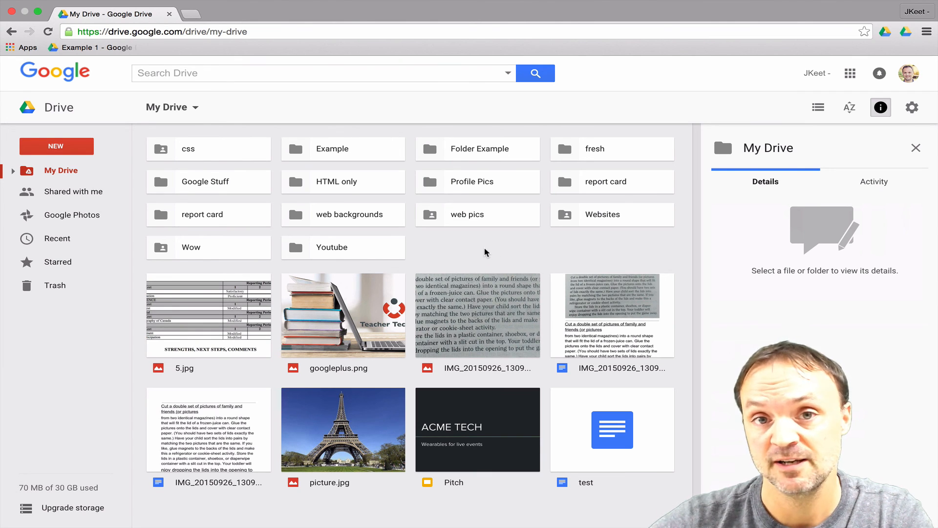
mouse_move(503, 247)
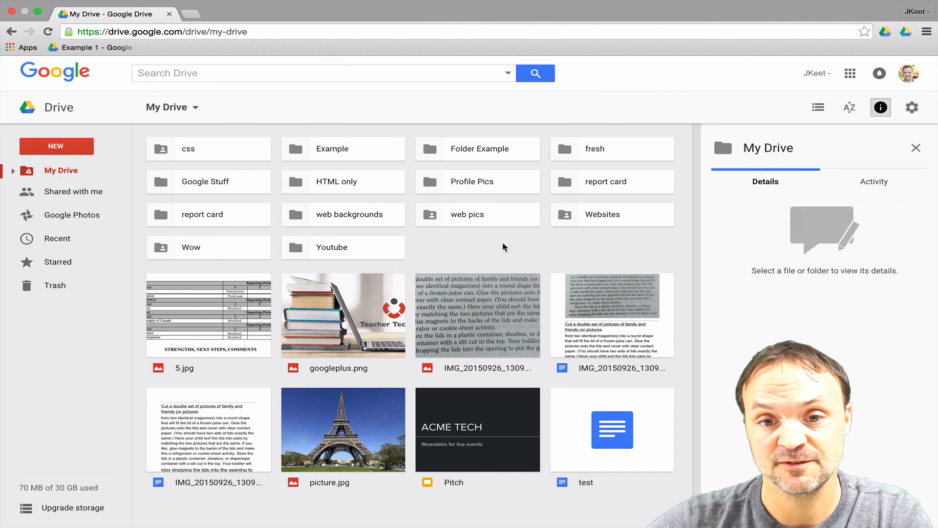
mouse_move(516, 245)
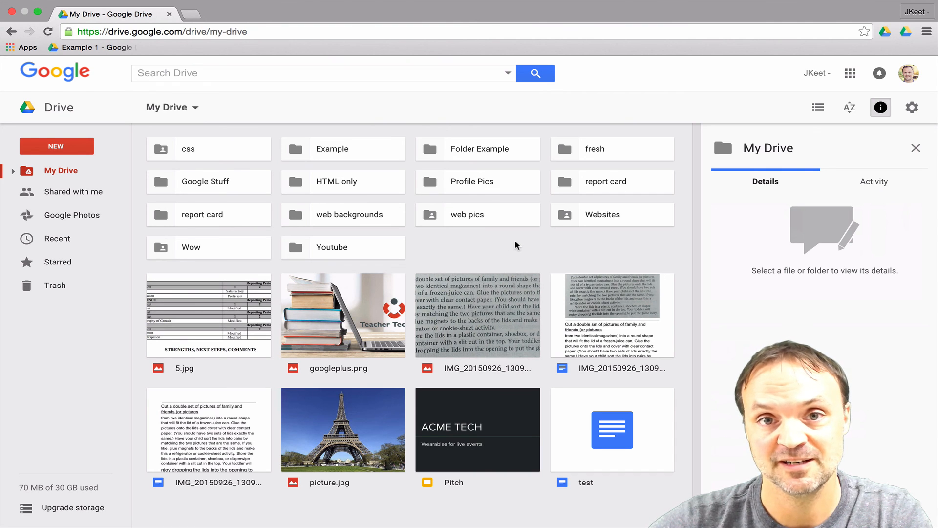